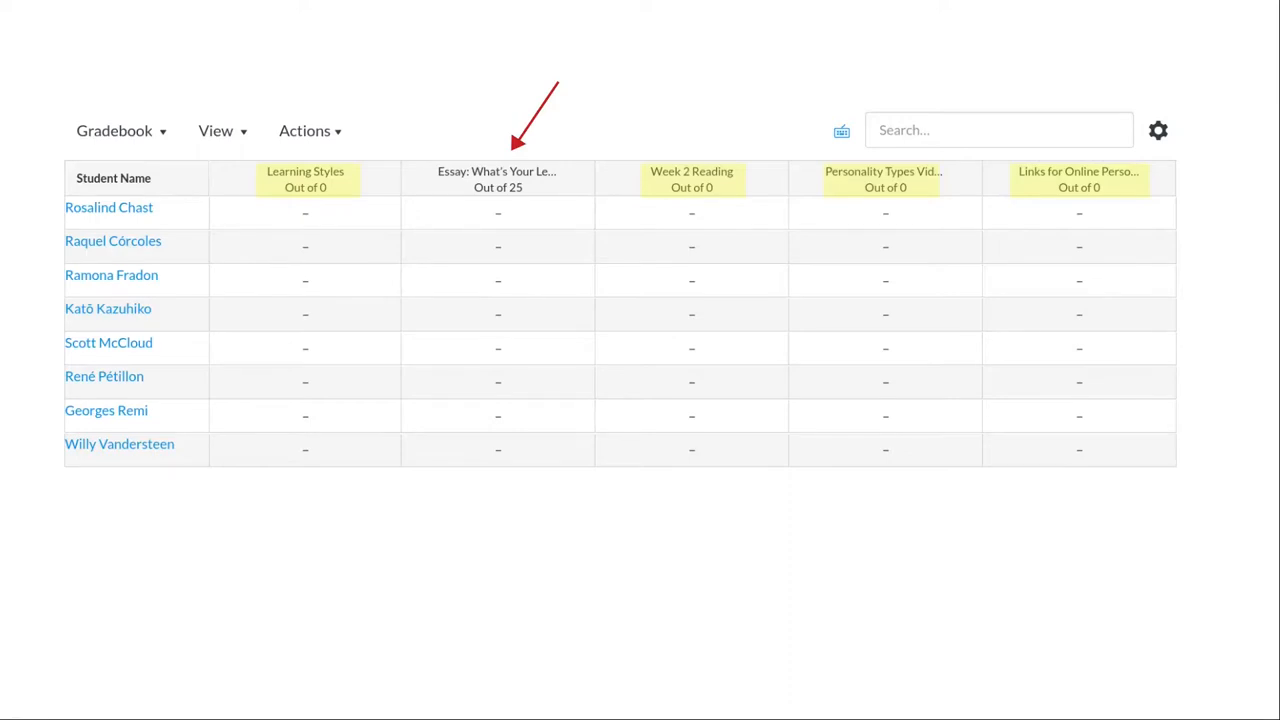
- Open the Learning Styles assignment's edit settings to inspect its zero points and no submission type
left_click(305, 179)
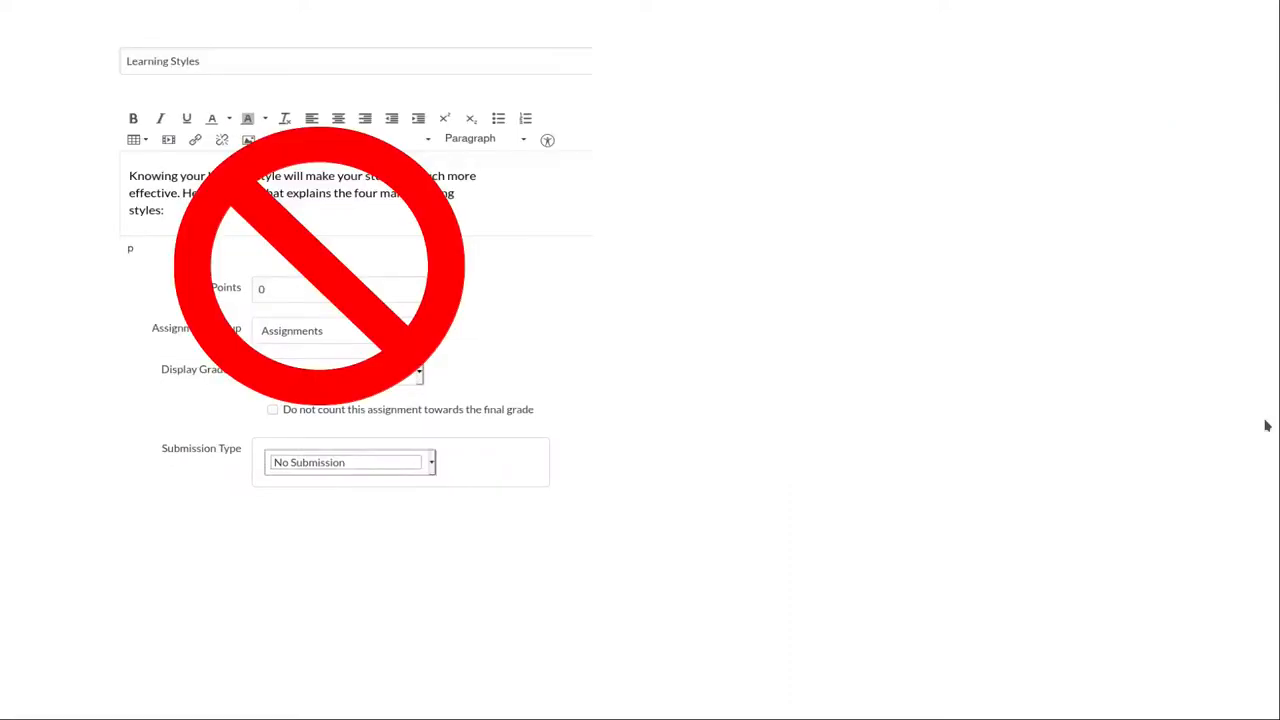